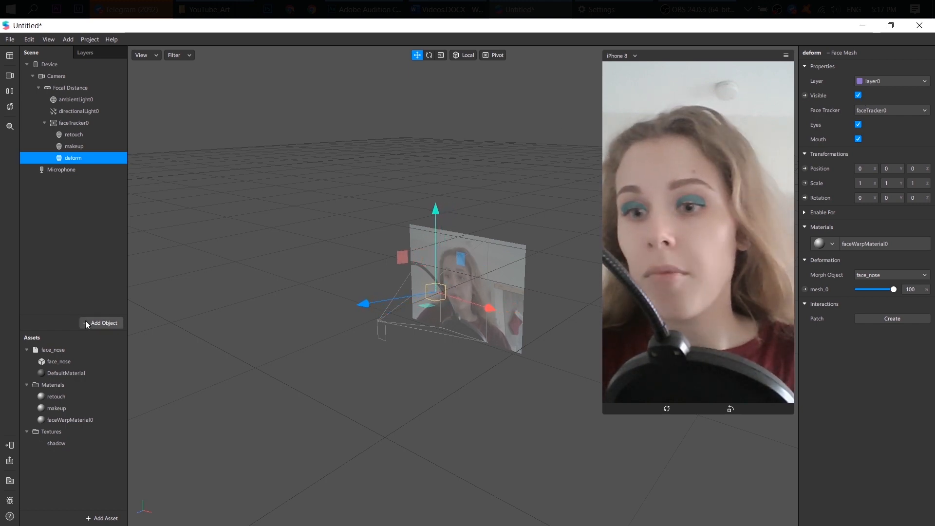
Step: Search Add Object for 'pla' and insert a Plane under the face tracker
left_click(104, 322)
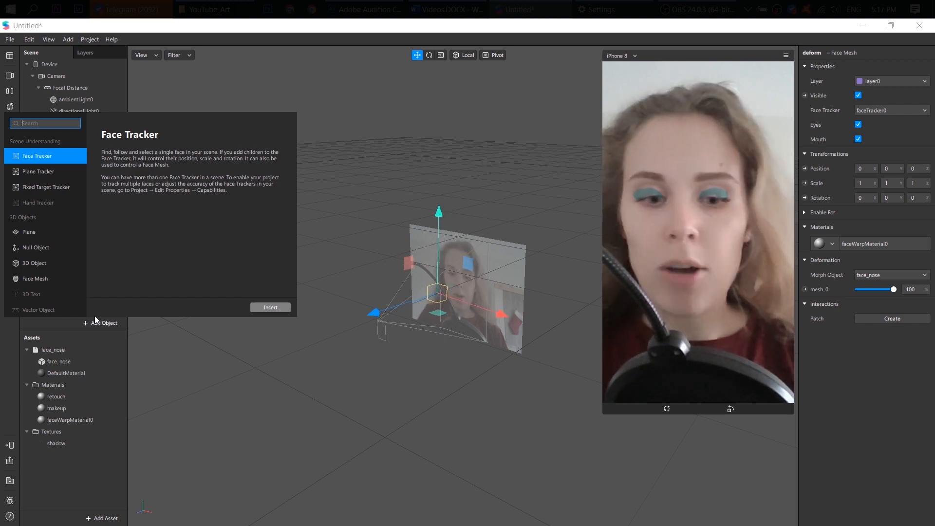
type("plan")
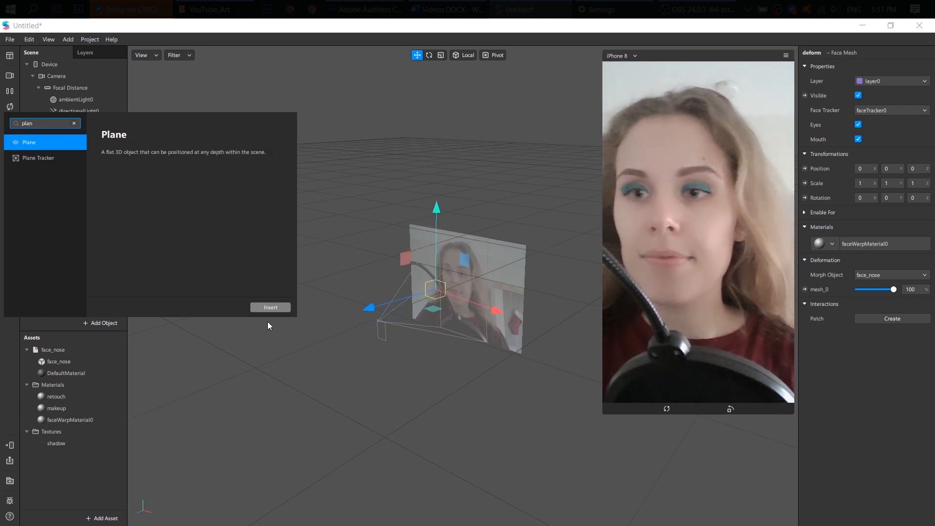
left_click(270, 307)
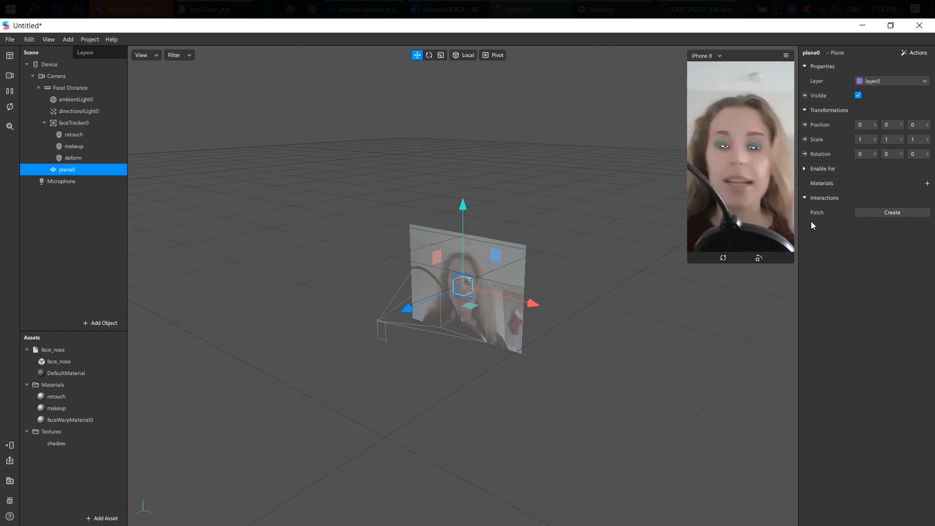
Step: Create a new material on the plane and select it as 'eyes' in Assets
left_click(927, 183)
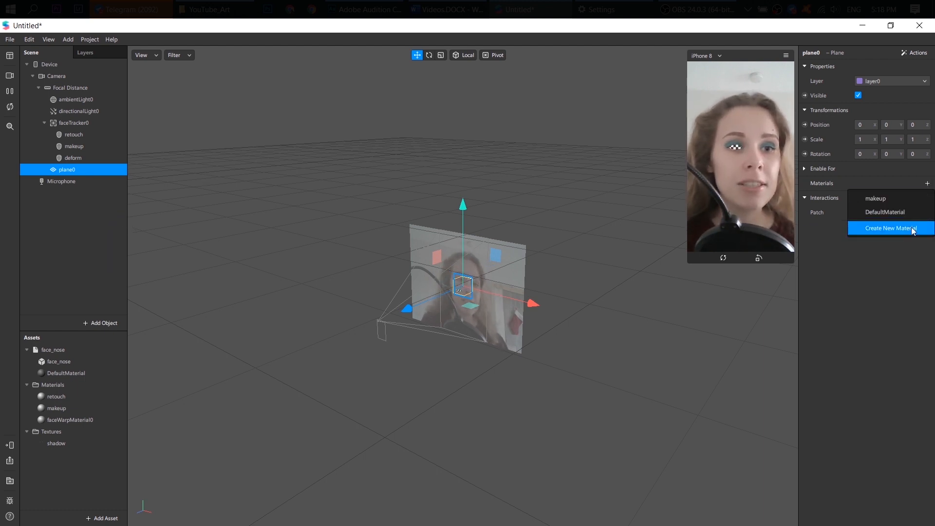
left_click(889, 228)
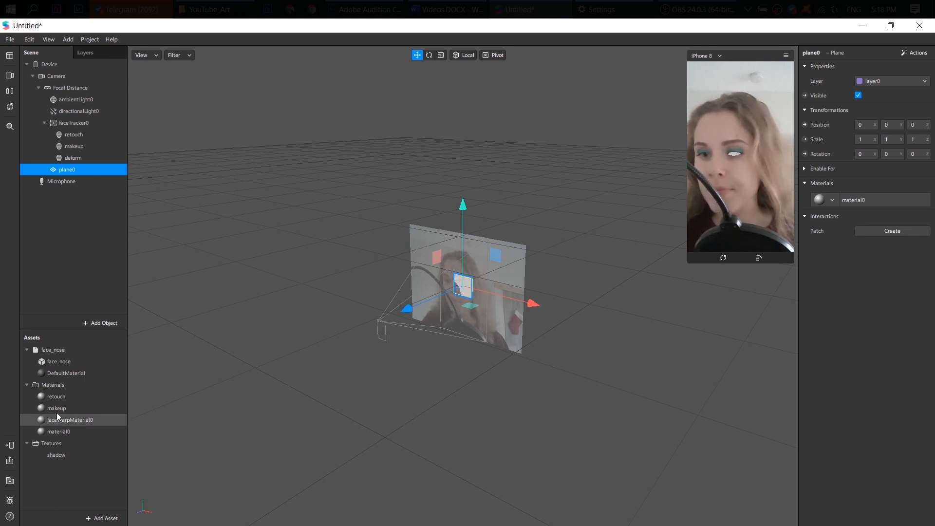
left_click(59, 431)
type("eyes")
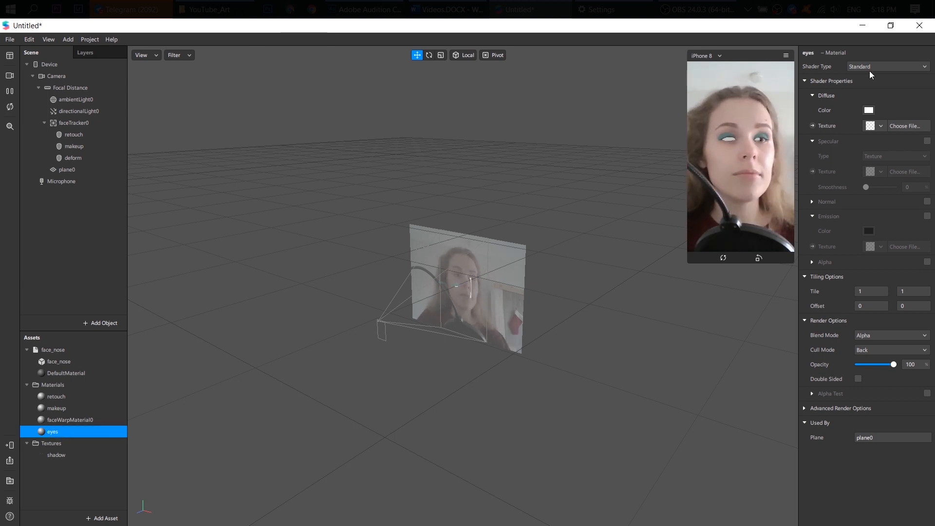
left_click(881, 126)
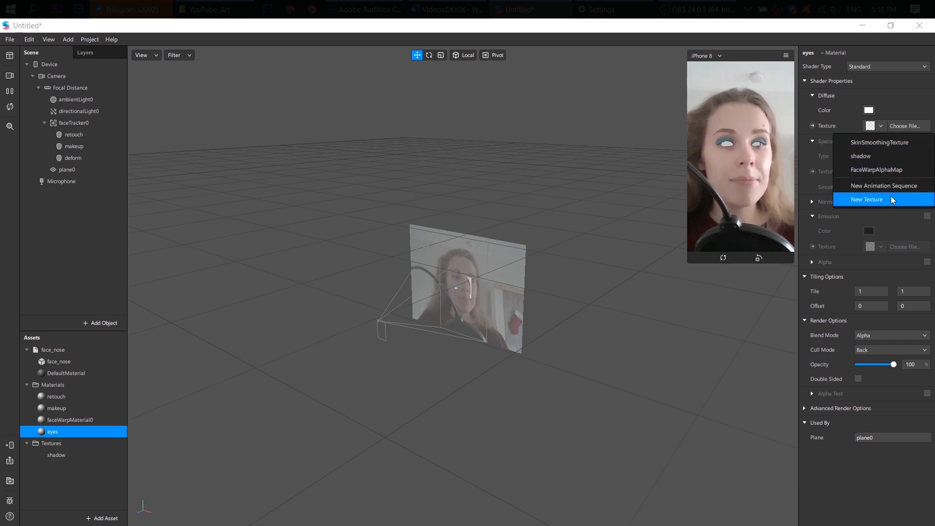
Step: Import eye13.png as a new texture for the eyes material
left_click(866, 199)
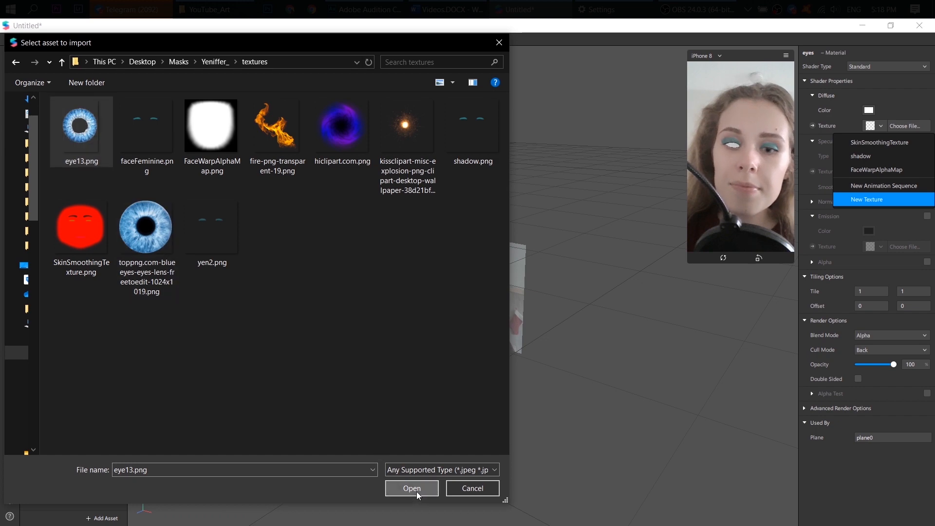
left_click(411, 487)
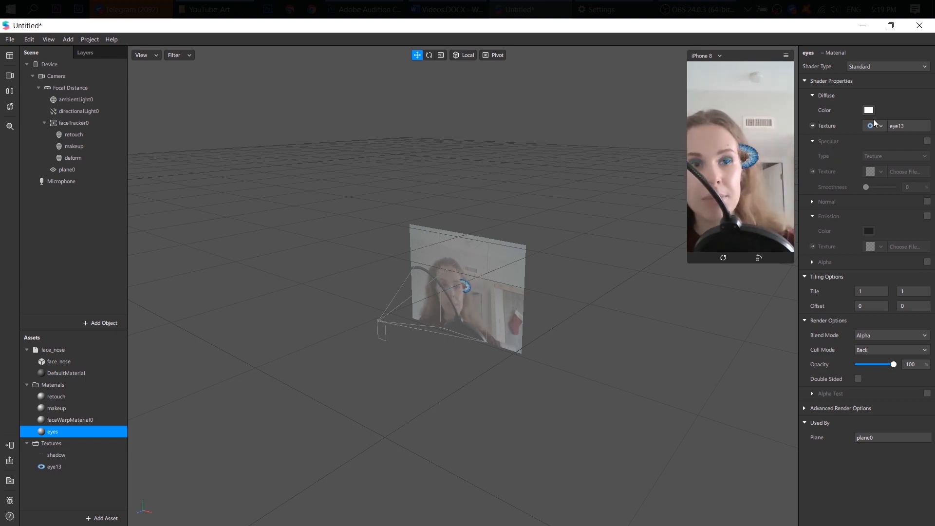
Step: Set the eyes material's diffuse colour to a violet-pink
left_click(868, 109)
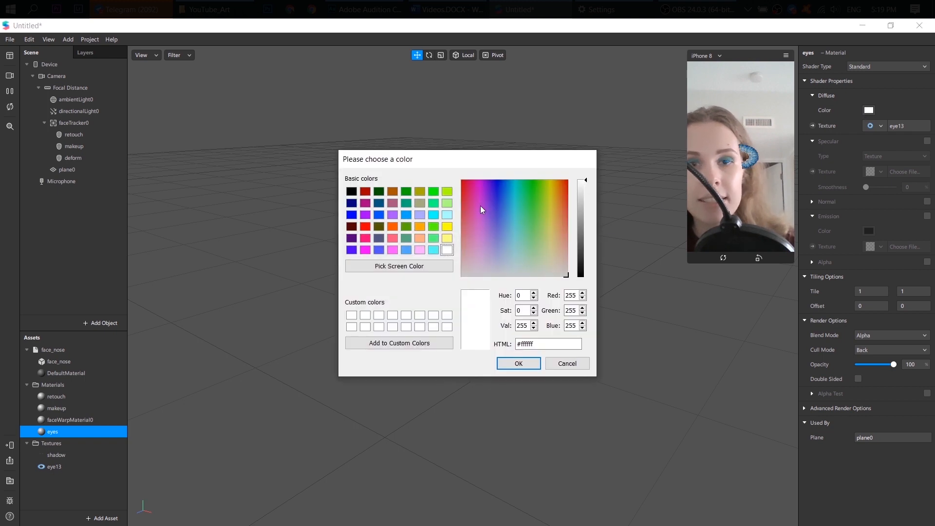
left_click(477, 204)
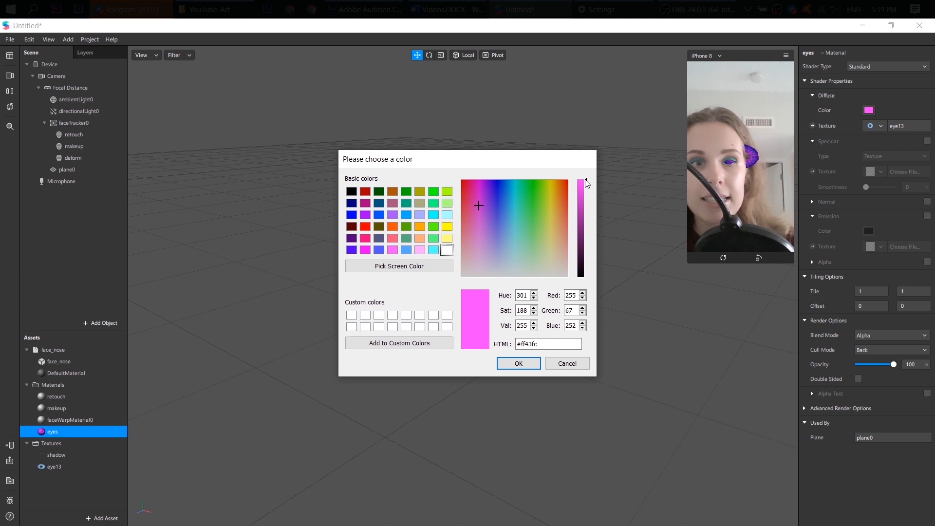
left_click(480, 202)
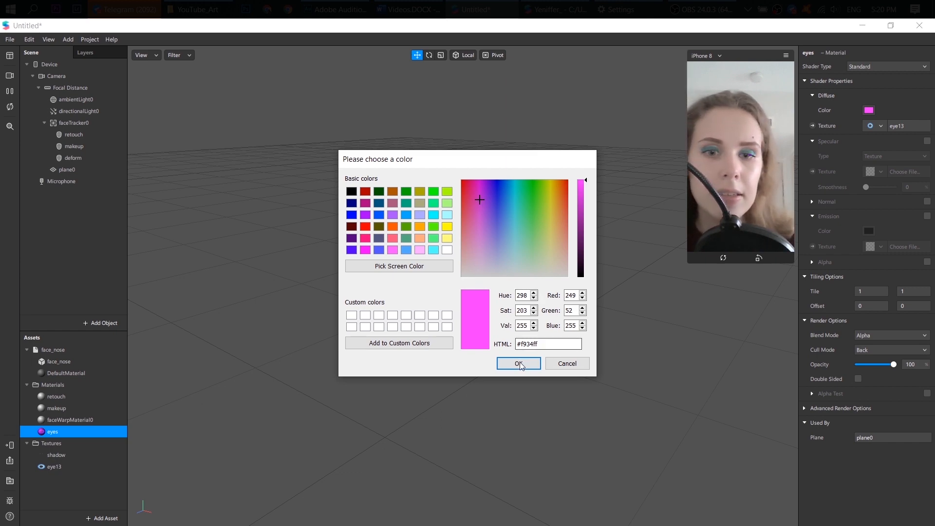
left_click(517, 363)
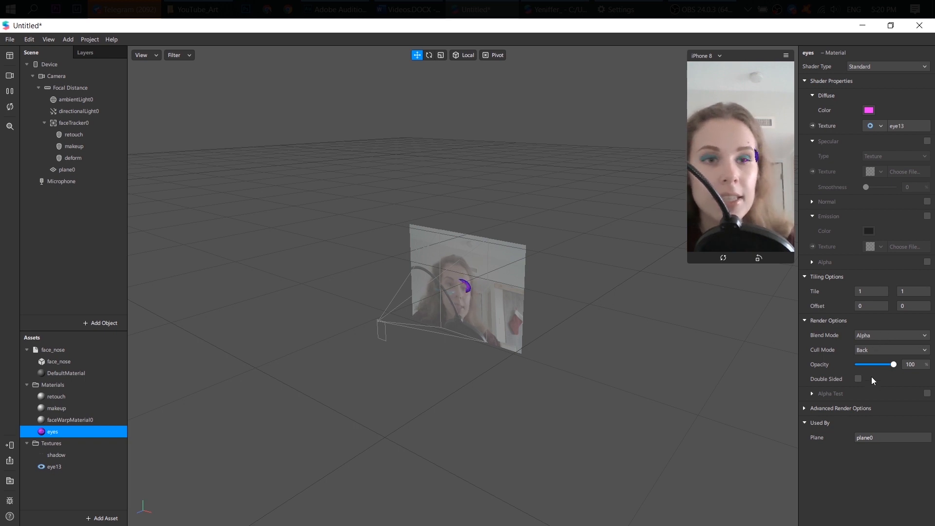
Step: Drag the eyes material's opacity slider to about 58%
left_click_drag(893, 365, 874, 364)
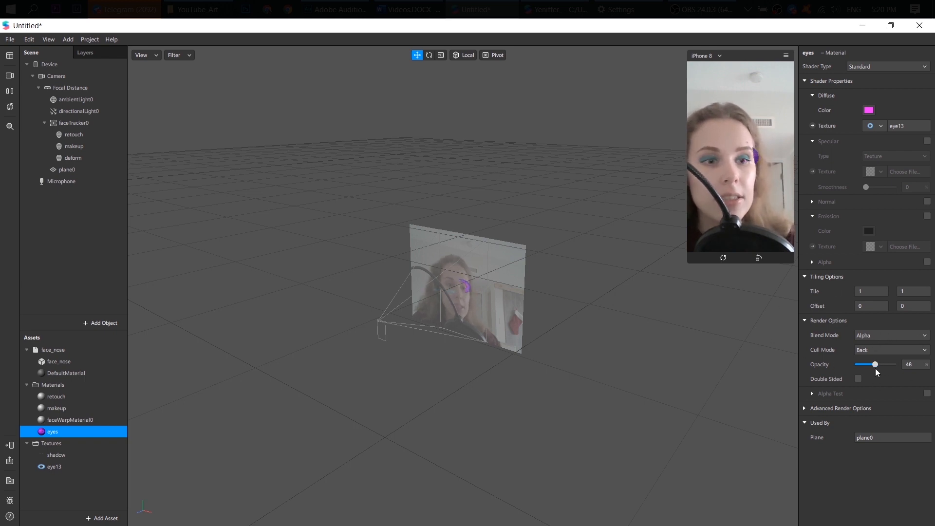
left_click_drag(877, 364, 874, 364)
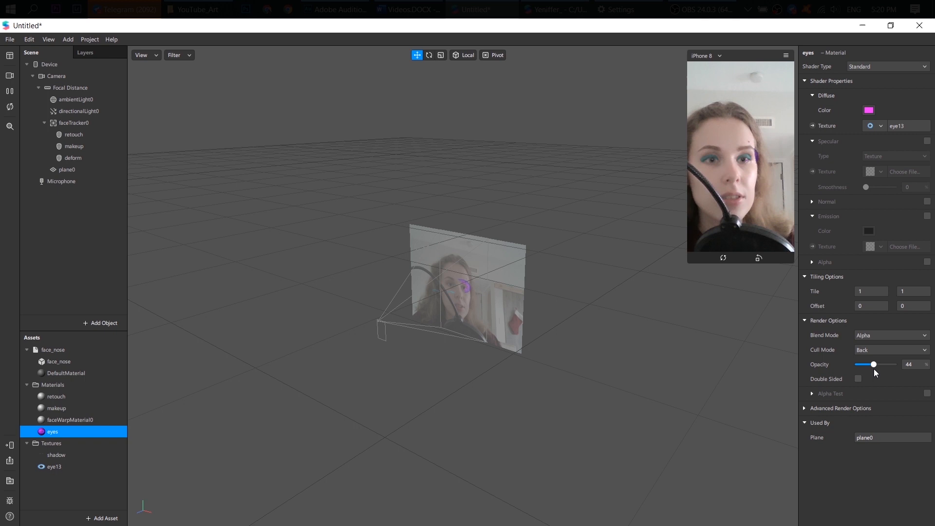
left_click_drag(873, 364, 877, 363)
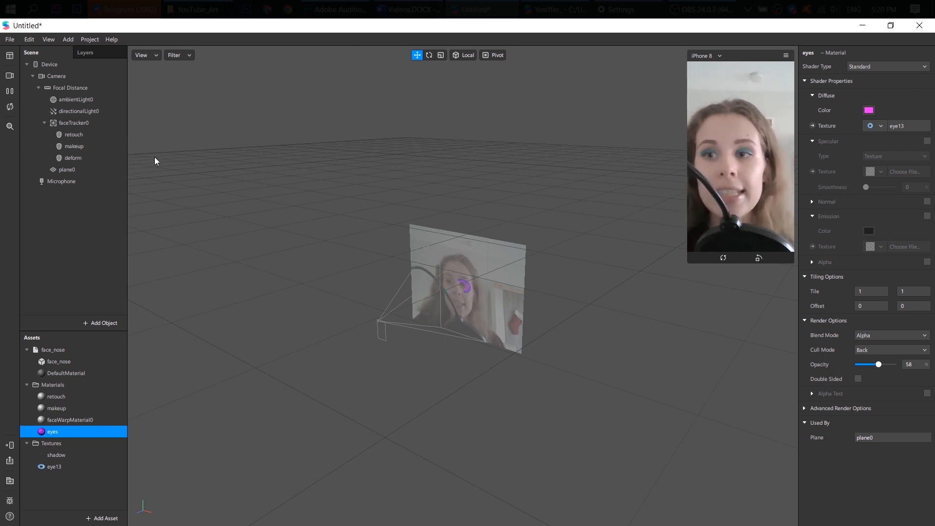
left_click(66, 170)
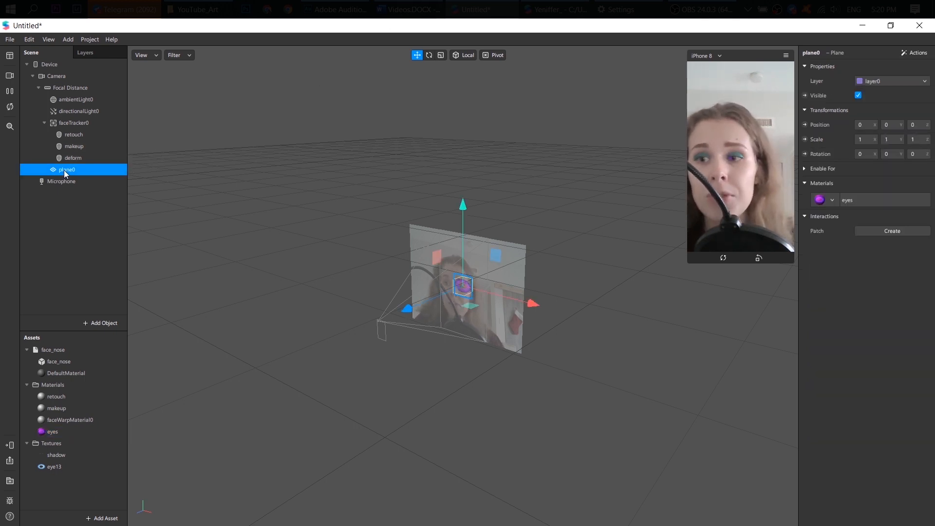
Step: Duplicate plane0 into plane1 and shift plane1 sideways along its X axis
right_click(66, 170)
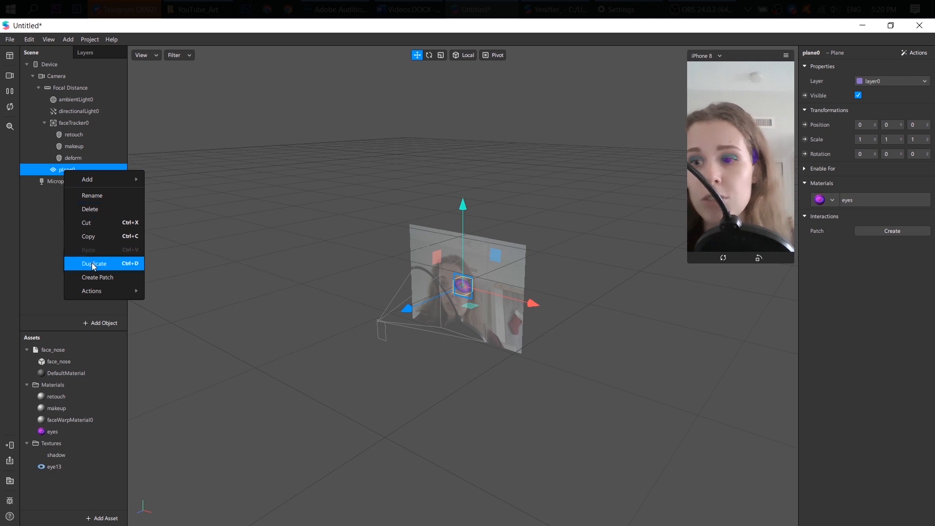
left_click(94, 263)
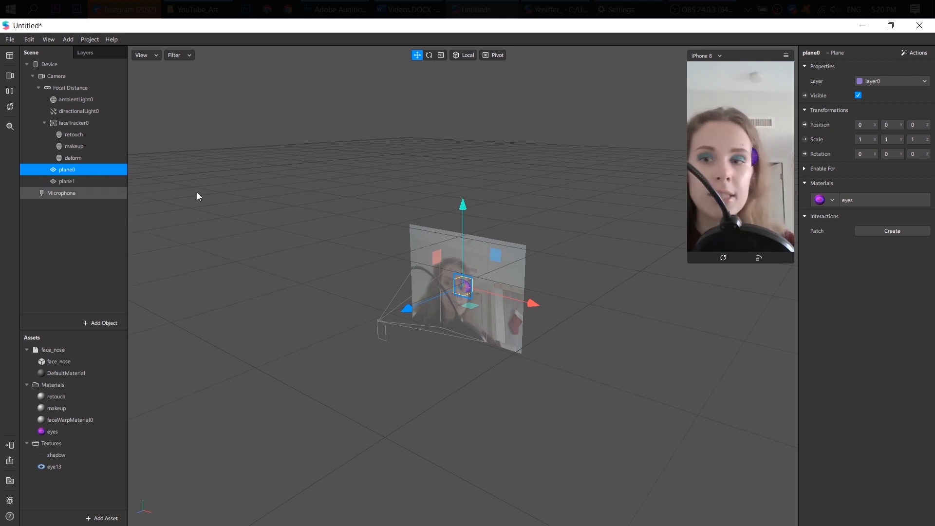
left_click(67, 181)
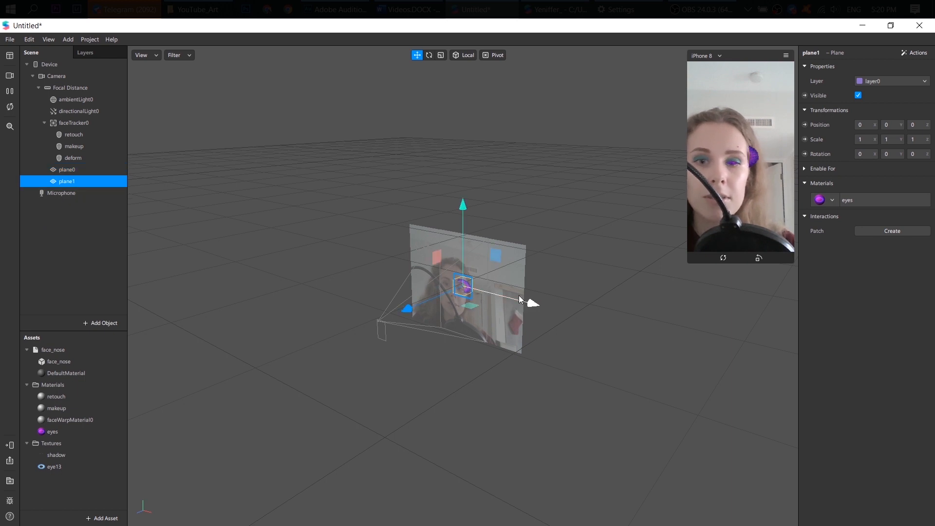
left_click_drag(530, 303, 536, 305)
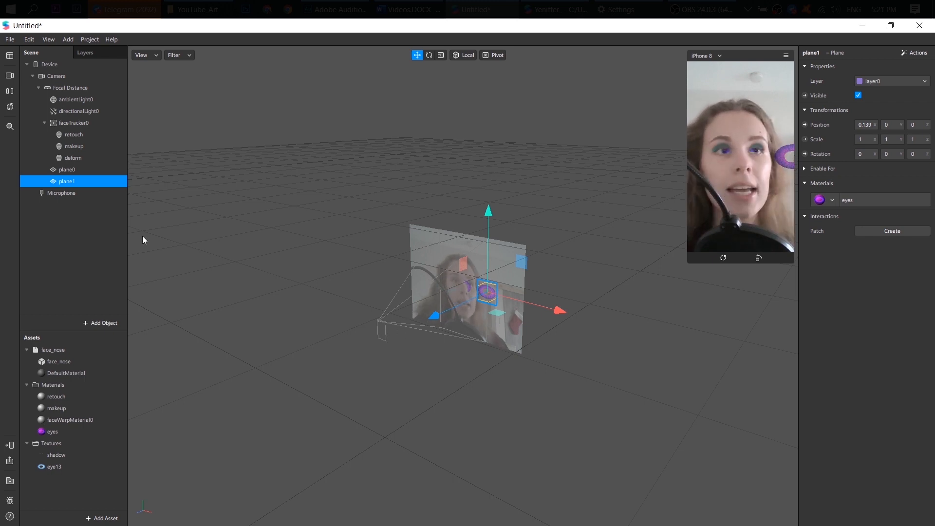
mouse_move(339, 231)
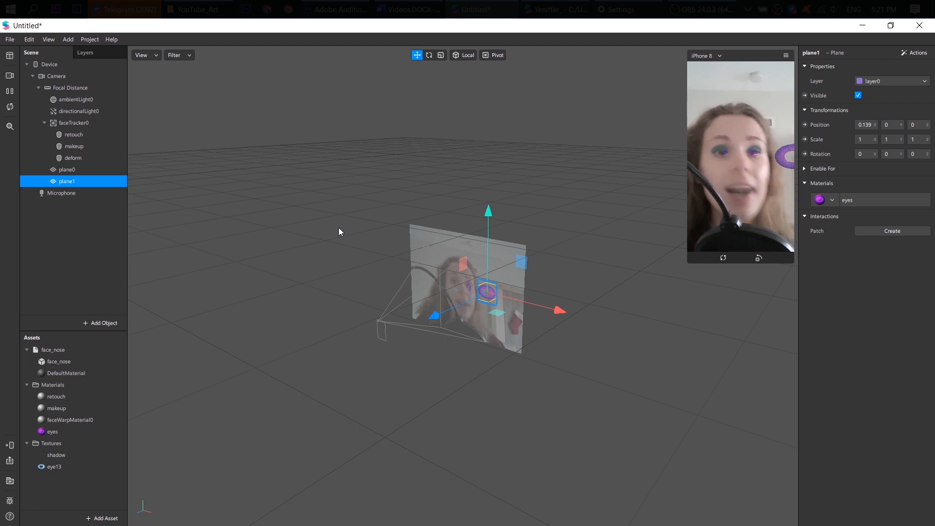
Step: Position plane0 on the face tracker's Left Eyeball through Actions
left_click(67, 169)
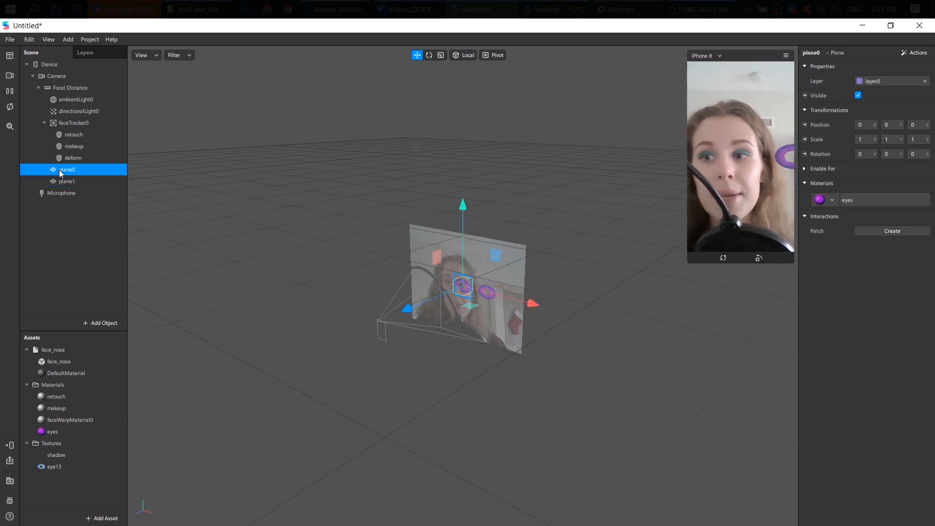
mouse_move(916, 280)
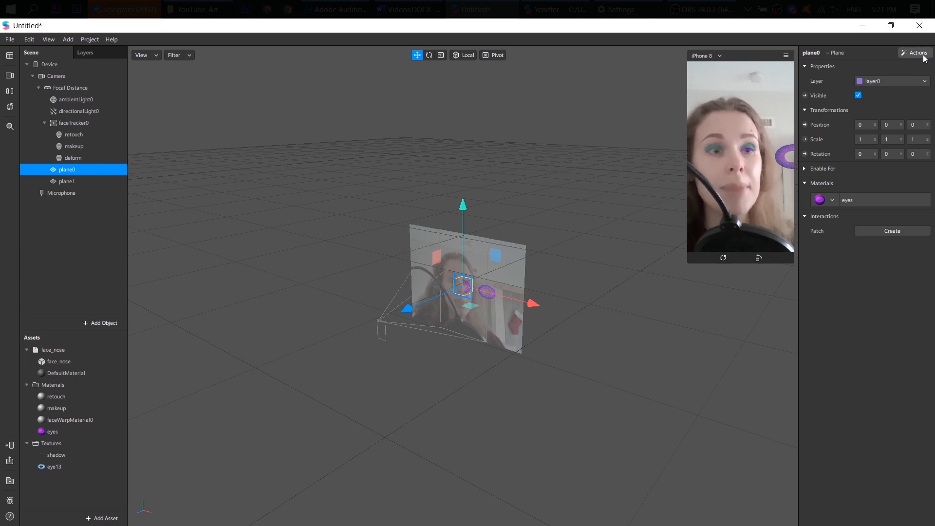
left_click(914, 53)
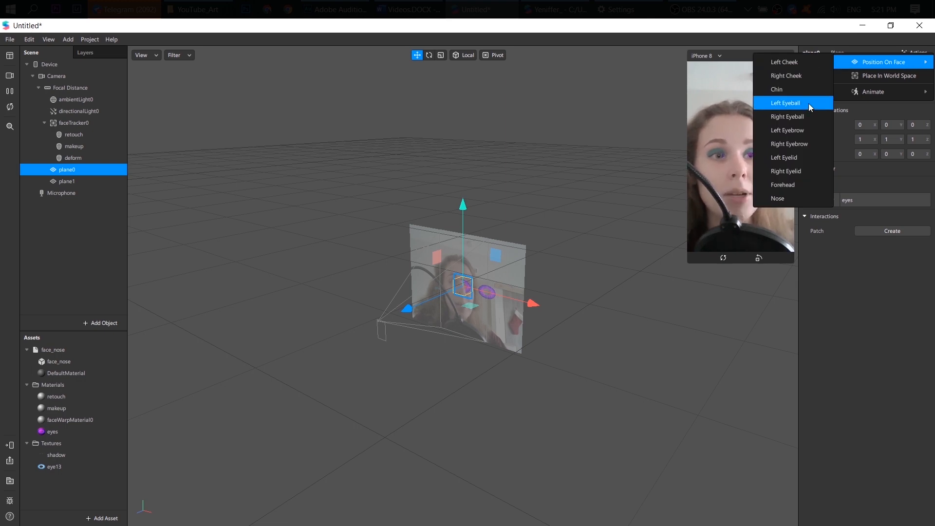
left_click(784, 103)
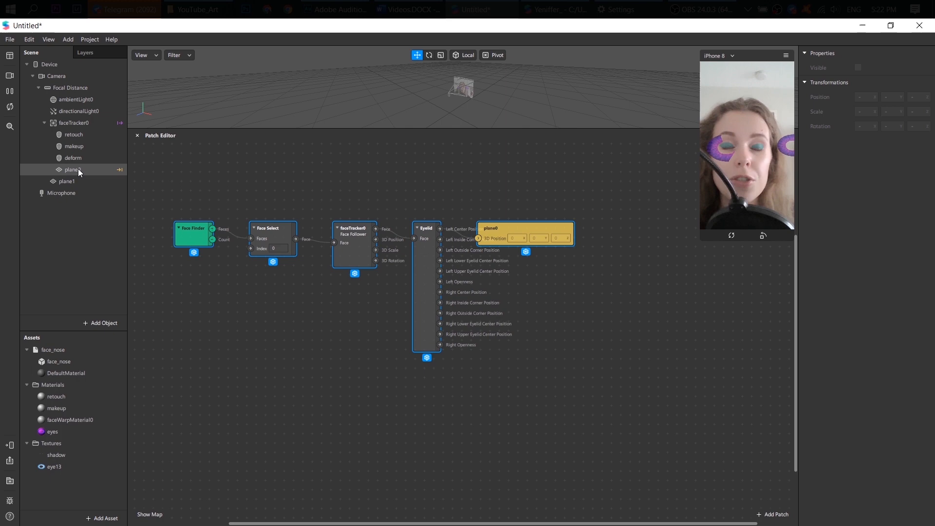
Step: Set plane0's scale to 0.15 on X and 0.2 on Y
left_click(71, 170)
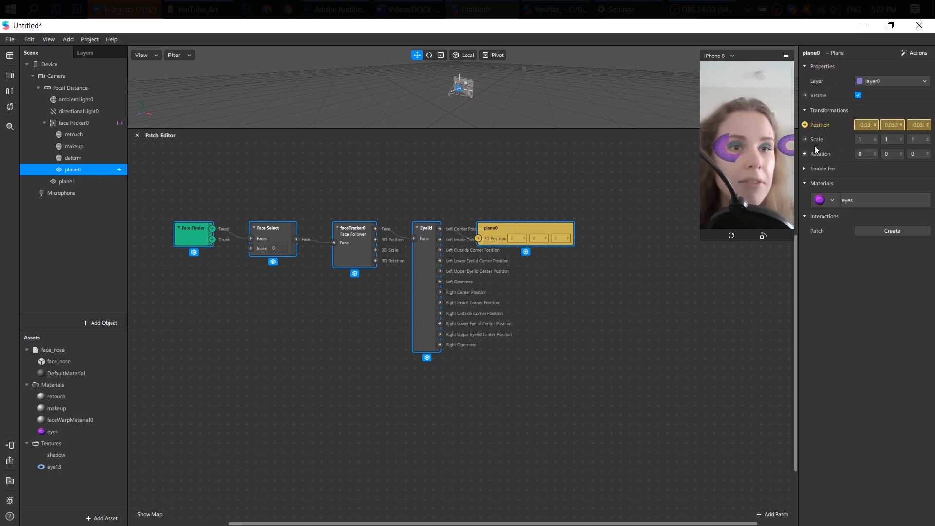
left_click(865, 139)
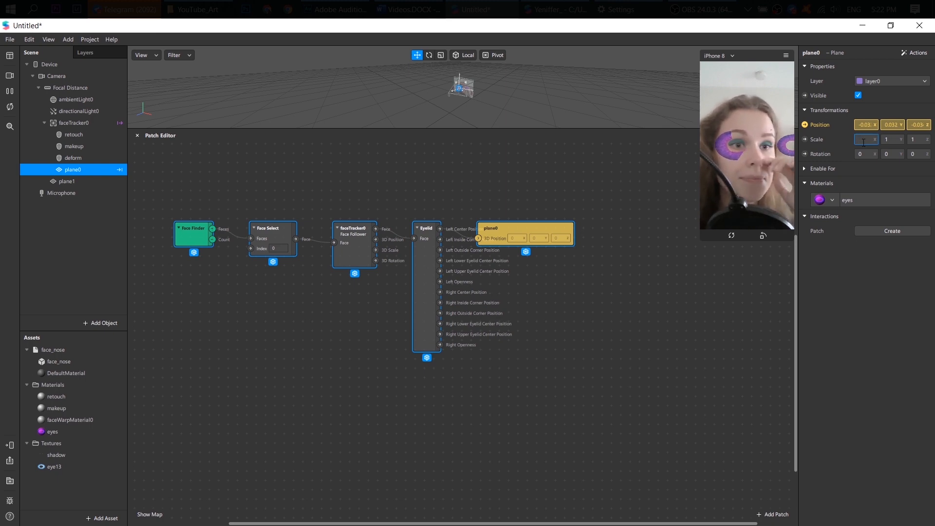
type("0.15")
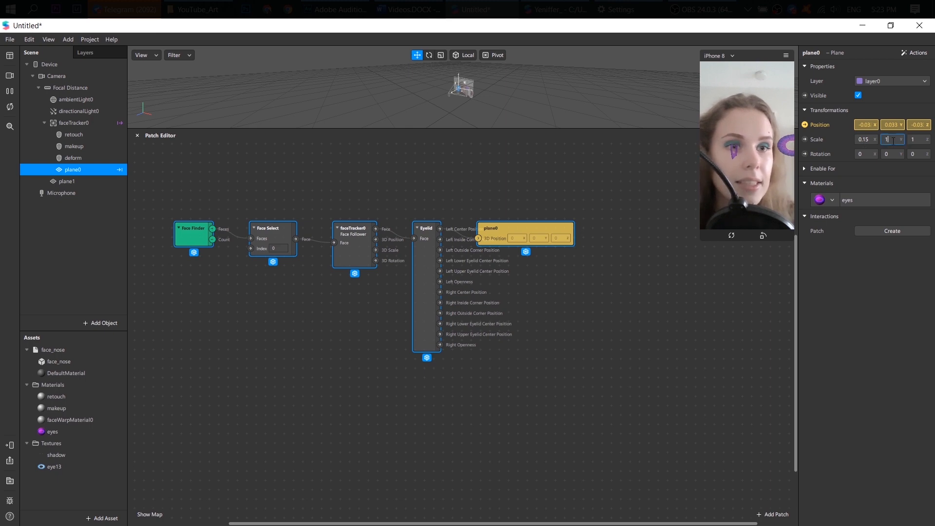
type("0.2")
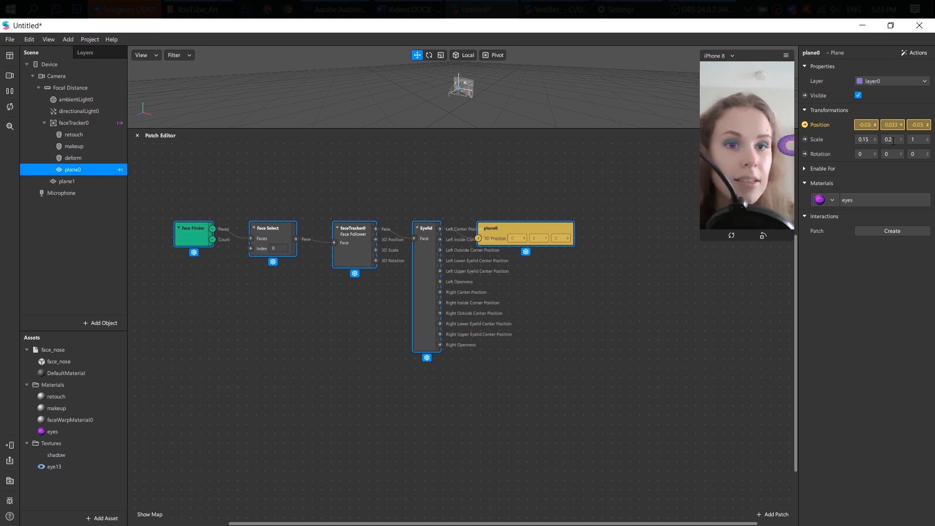
mouse_move(671, 281)
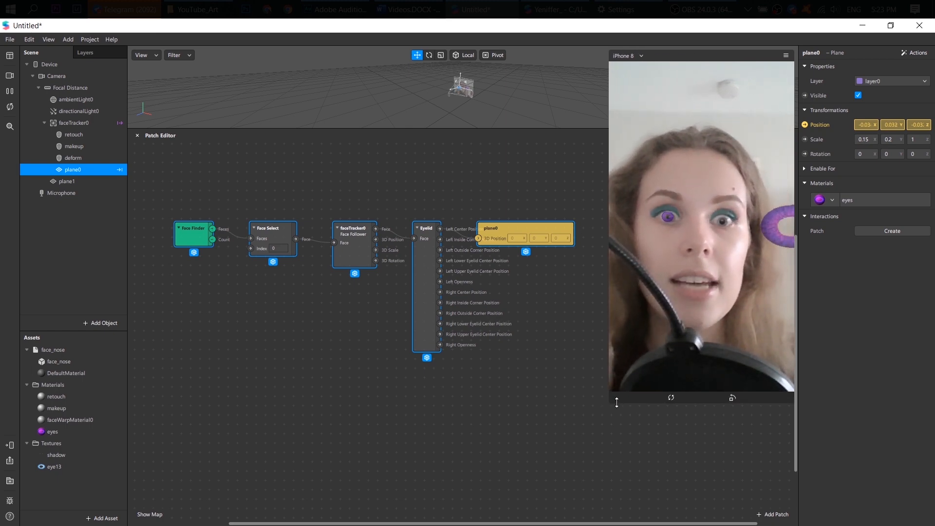
Step: Reduce the eyes material's opacity slider to 37%
left_click(54, 467)
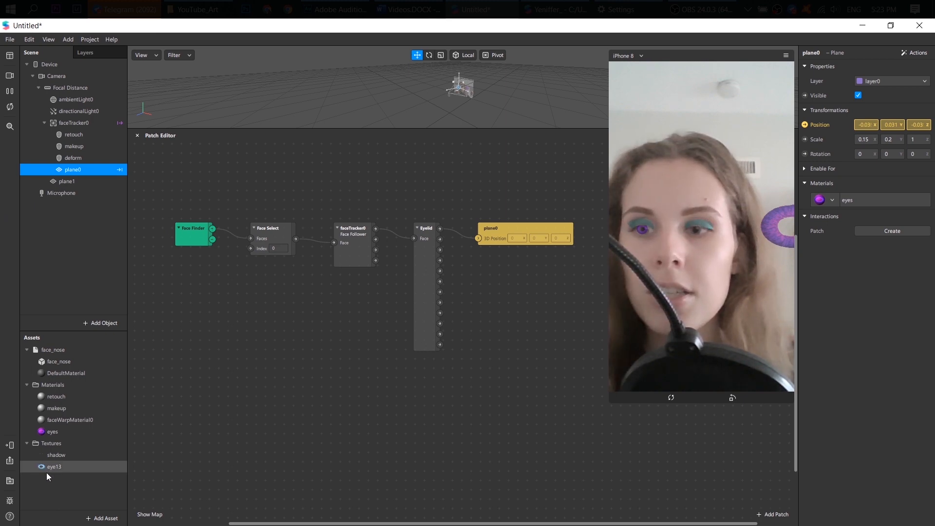
left_click(53, 431)
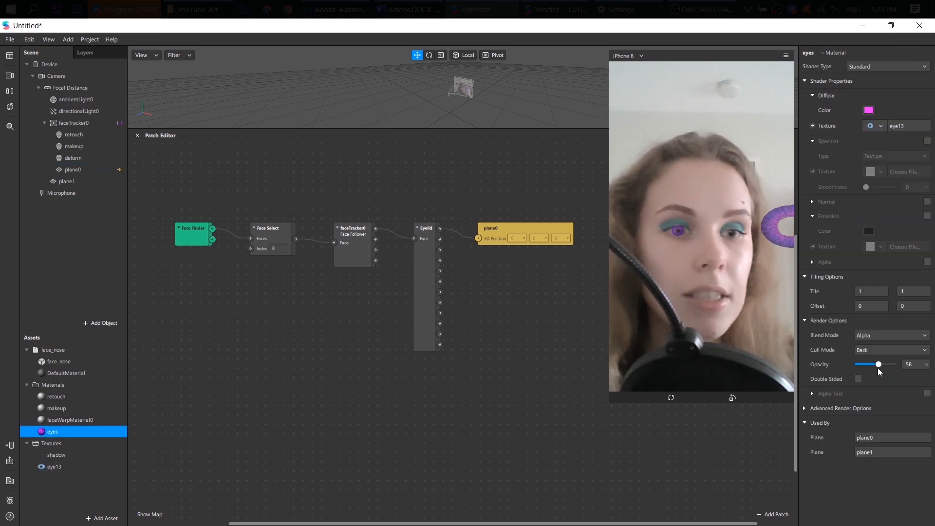
left_click_drag(877, 364, 871, 364)
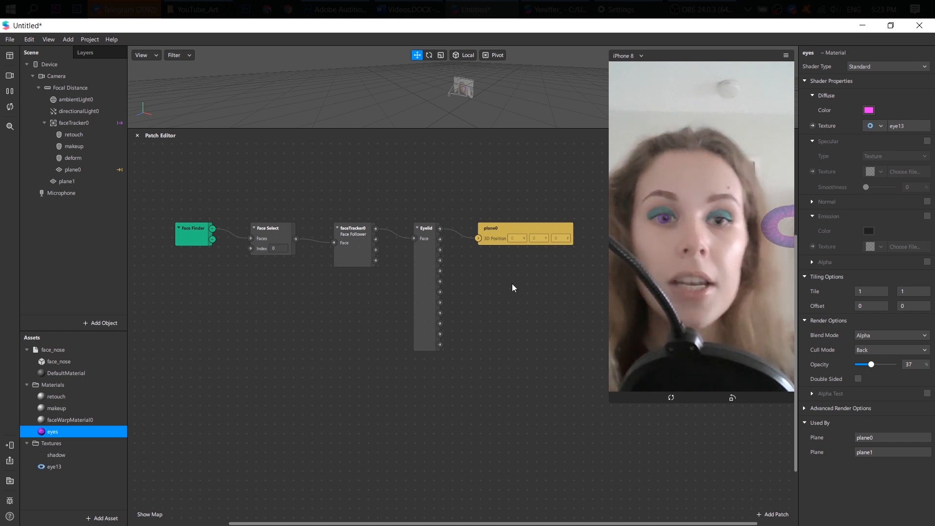
left_click(73, 170)
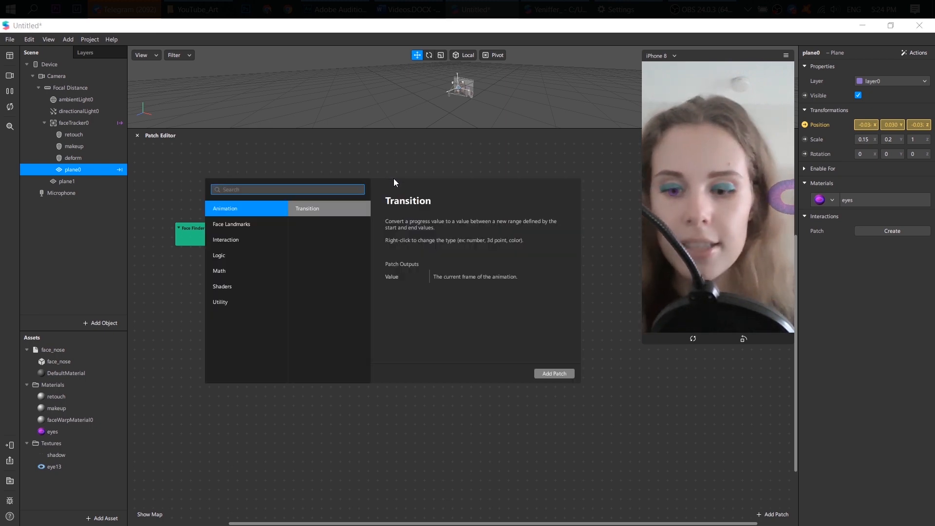
Step: Search patches for 'left' and add the Left Eye Closed patch
type("left")
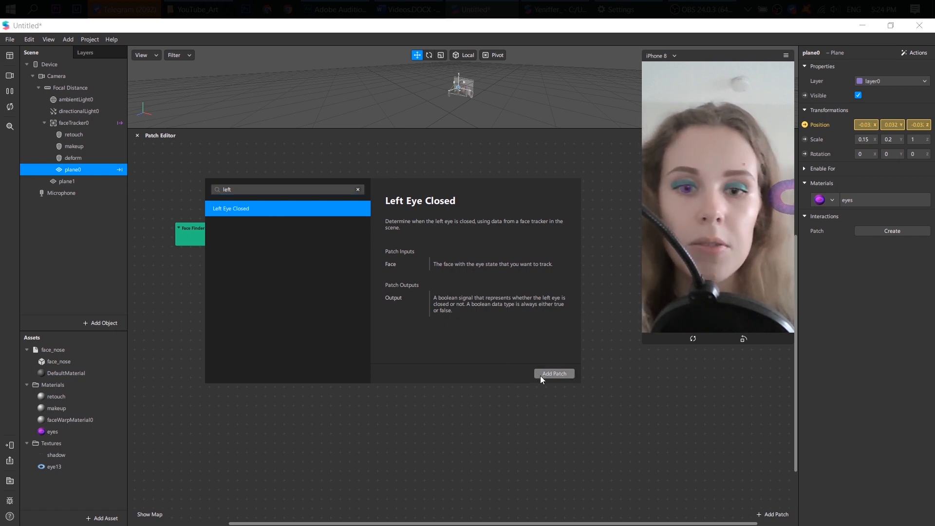
left_click(552, 374)
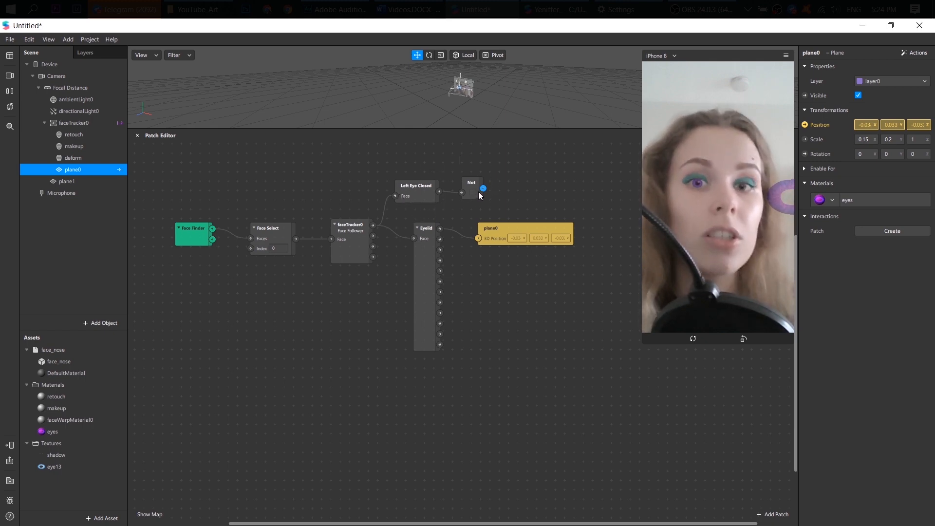
mouse_move(131, 204)
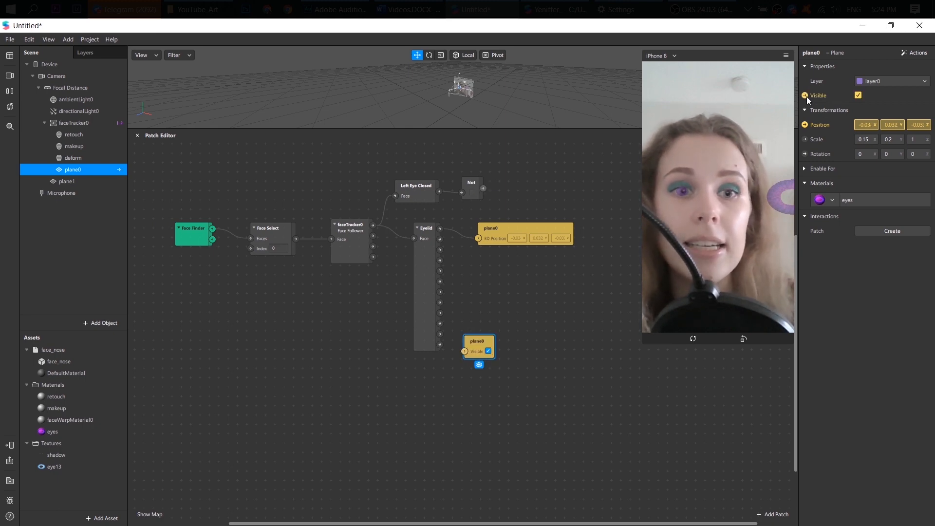
mouse_move(522, 330)
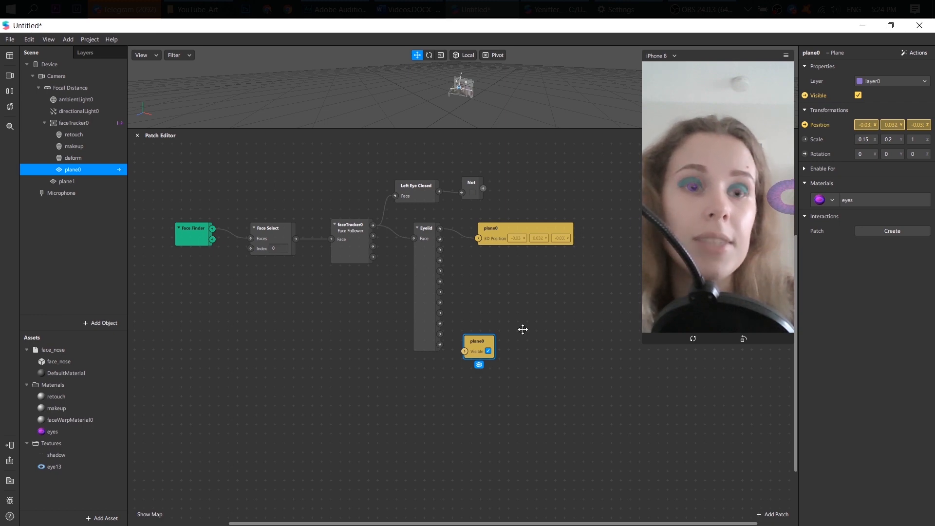
Step: Place plane0's Visible patch beside Not and connect Not's output to Visible
left_click_drag(479, 348, 523, 182)
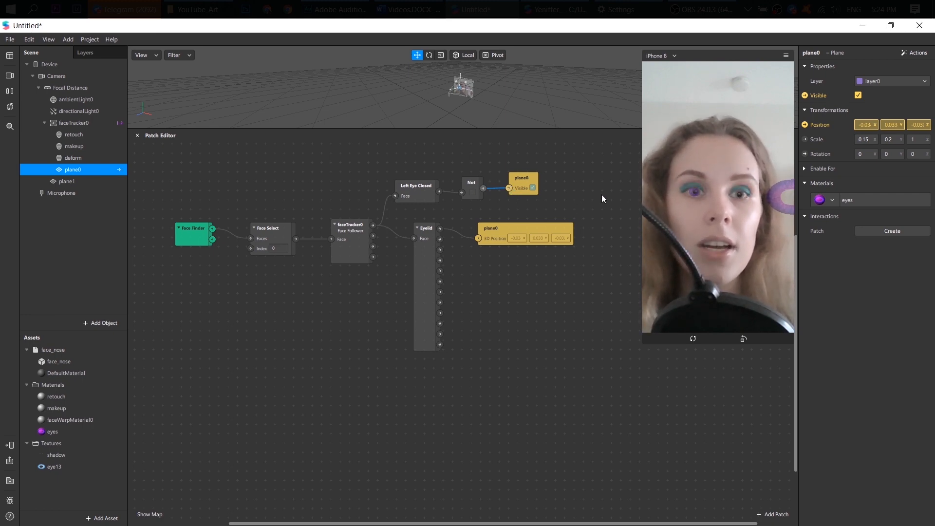
left_click(857, 95)
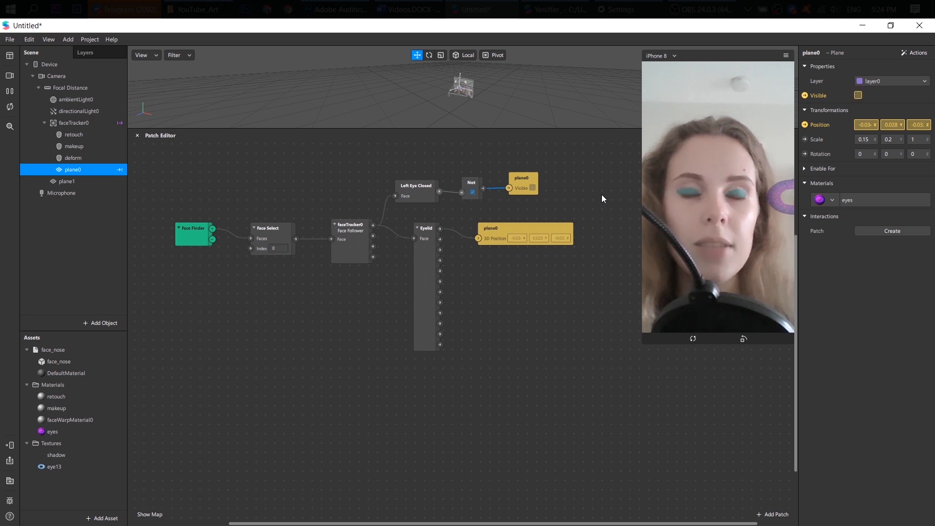
left_click(858, 95)
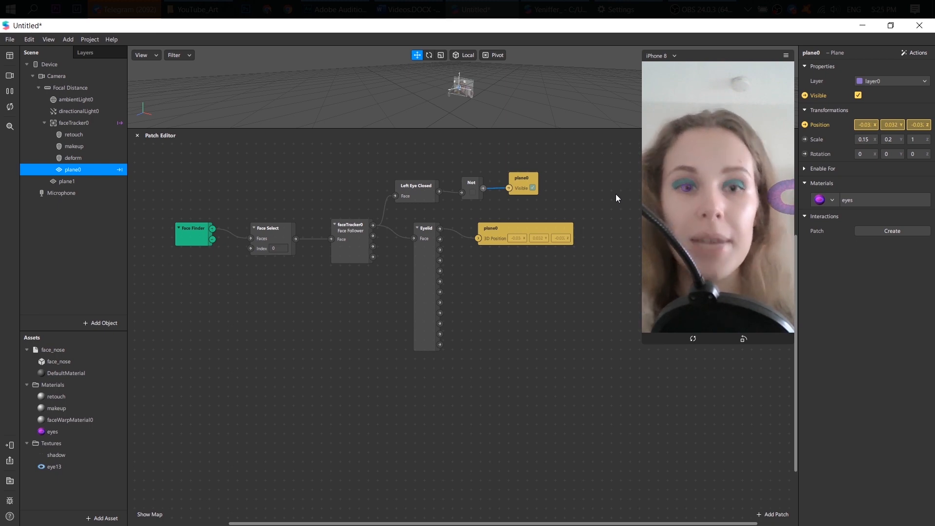
mouse_move(422, 290)
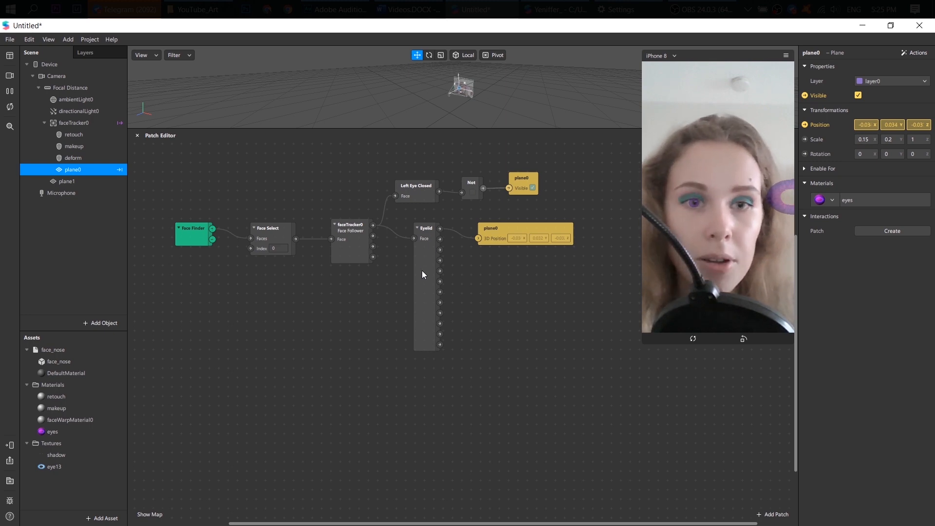
left_click(427, 226)
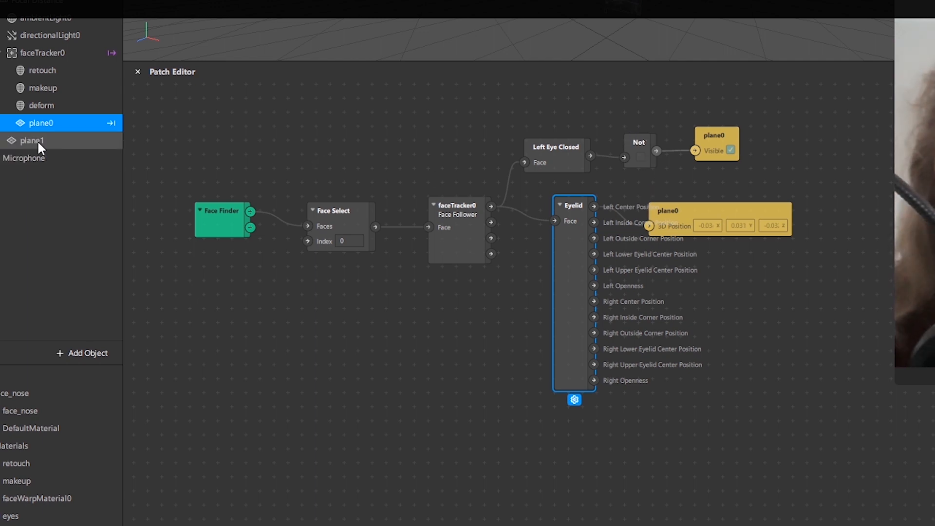
Step: Attach plane1 to the right eyelid with a 0.15 by 0.2 scale
left_click(882, 61)
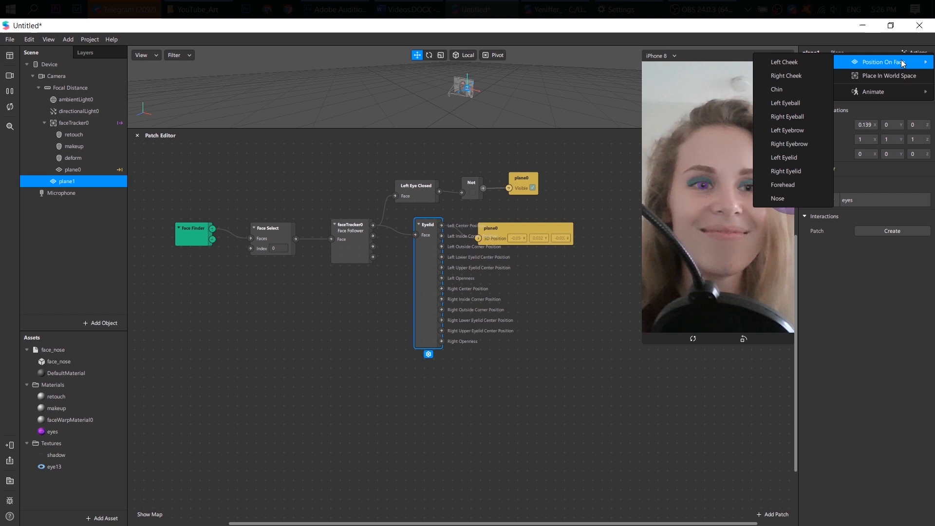
mouse_move(787, 117)
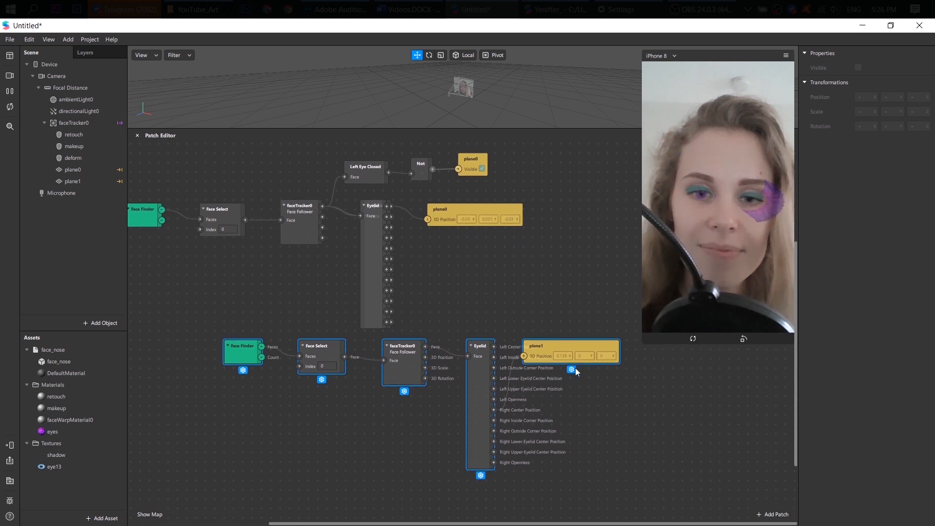
left_click(73, 181)
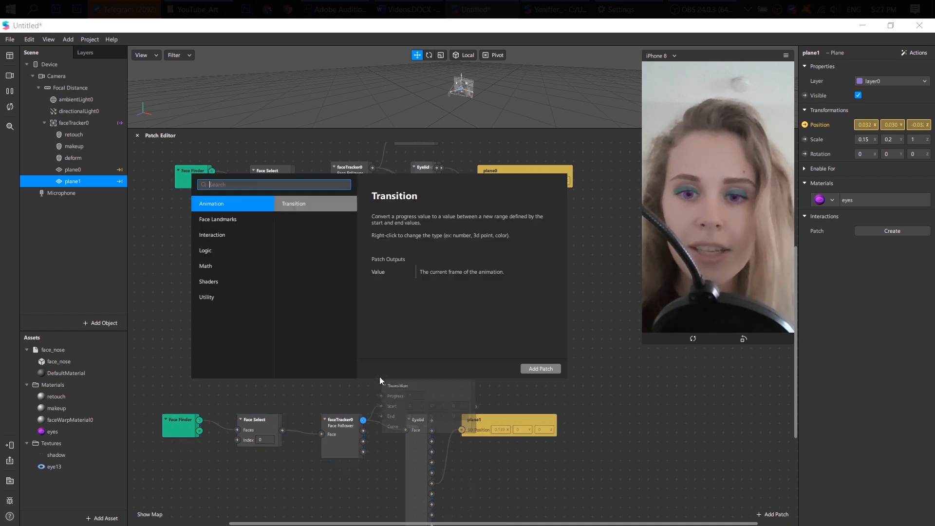
Step: Add Right Eye Closed and Not patches, with Not driving plane1's Visible property
type("righ")
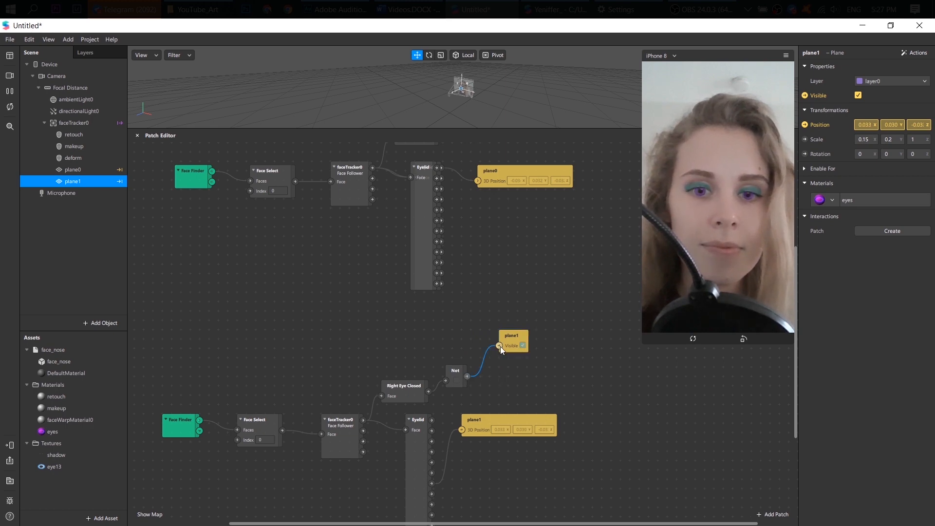
left_click(858, 95)
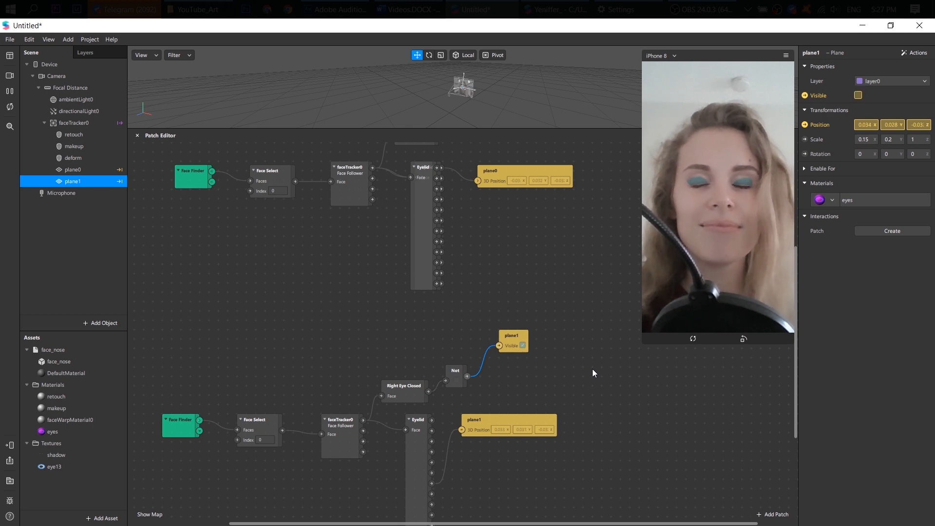
left_click(857, 96)
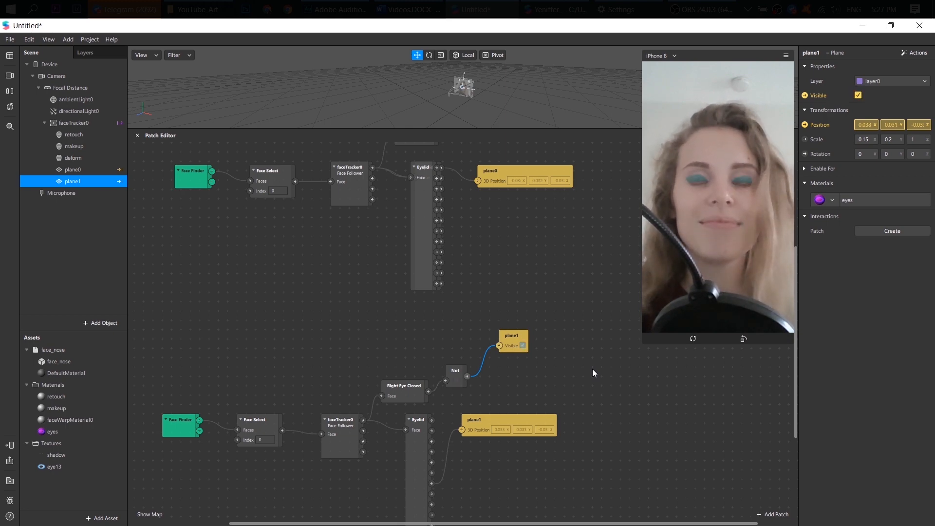